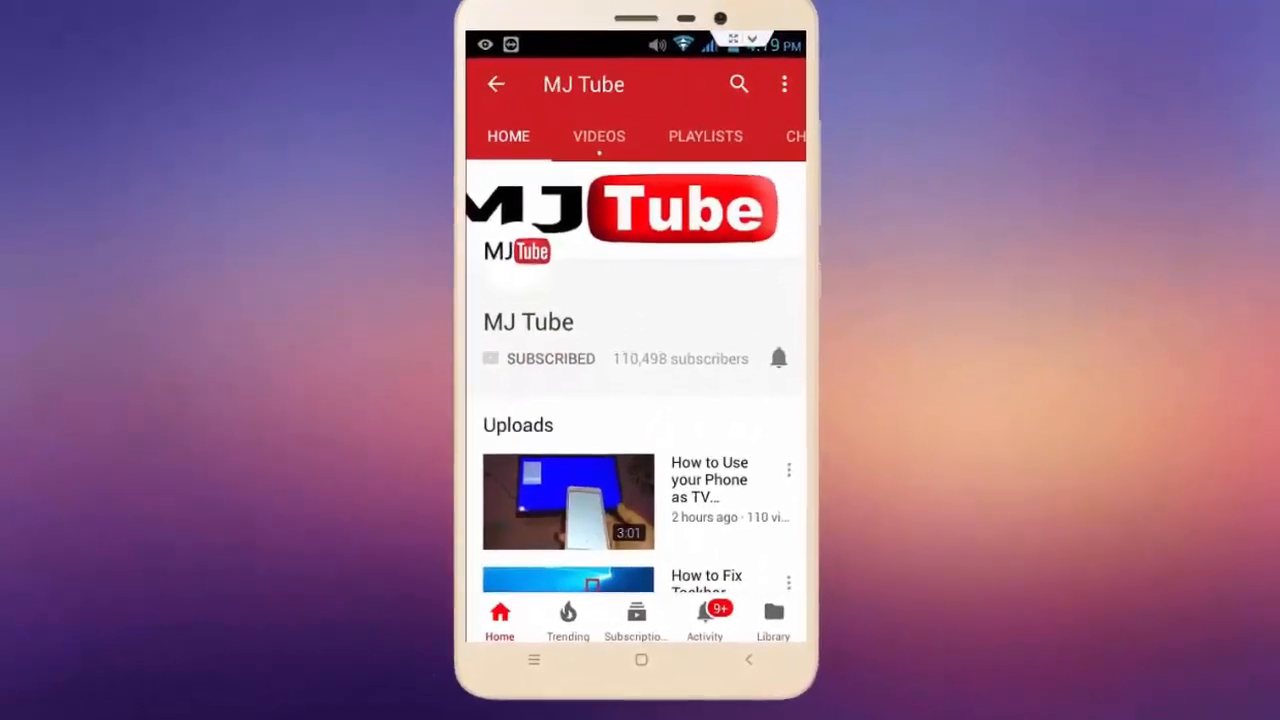
# Inspect the Free3of9 font files on the desktop and launch Excel 2016 with a blank workbook
pyautogui.click(778, 356)
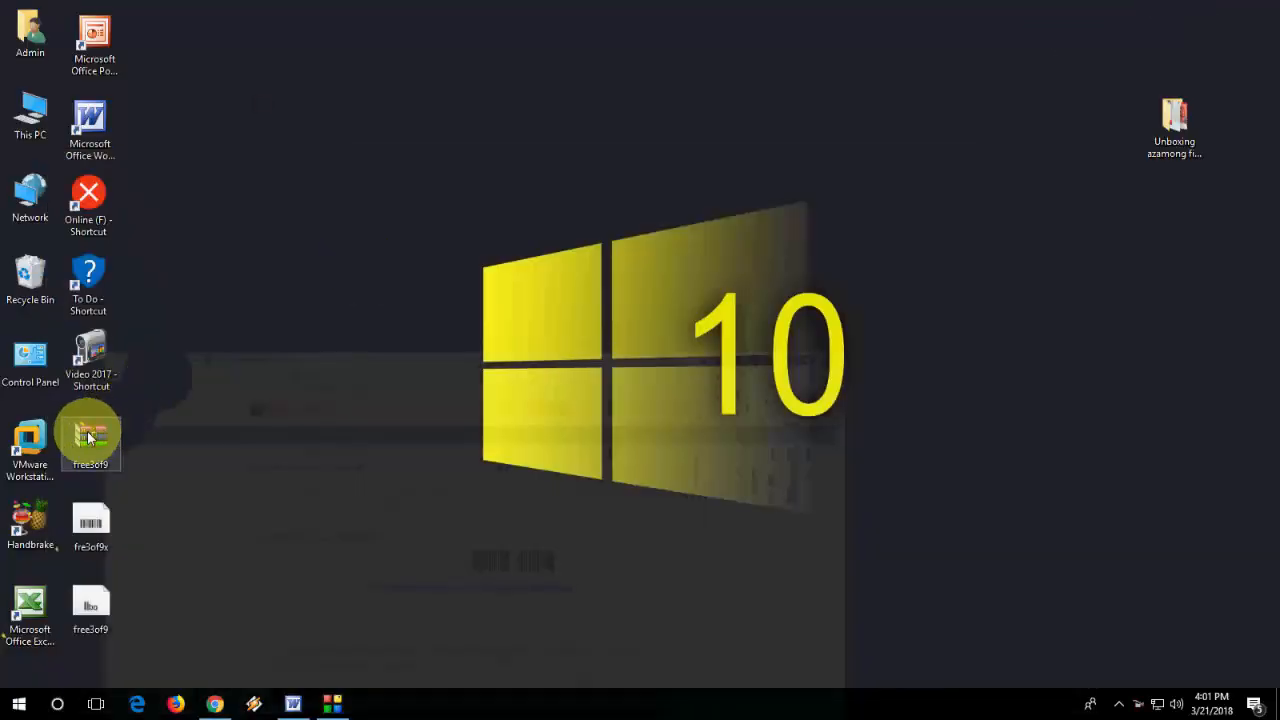
pyautogui.rightClick(90, 436)
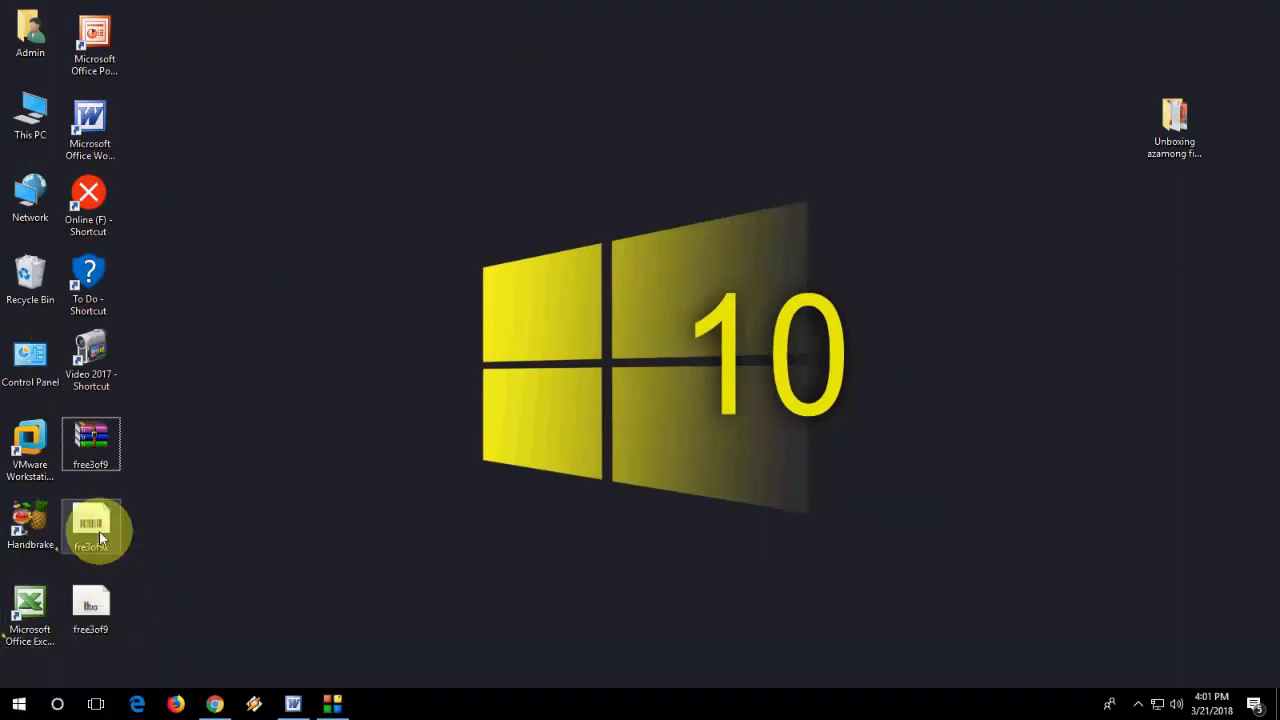
pyautogui.rightClick(92, 528)
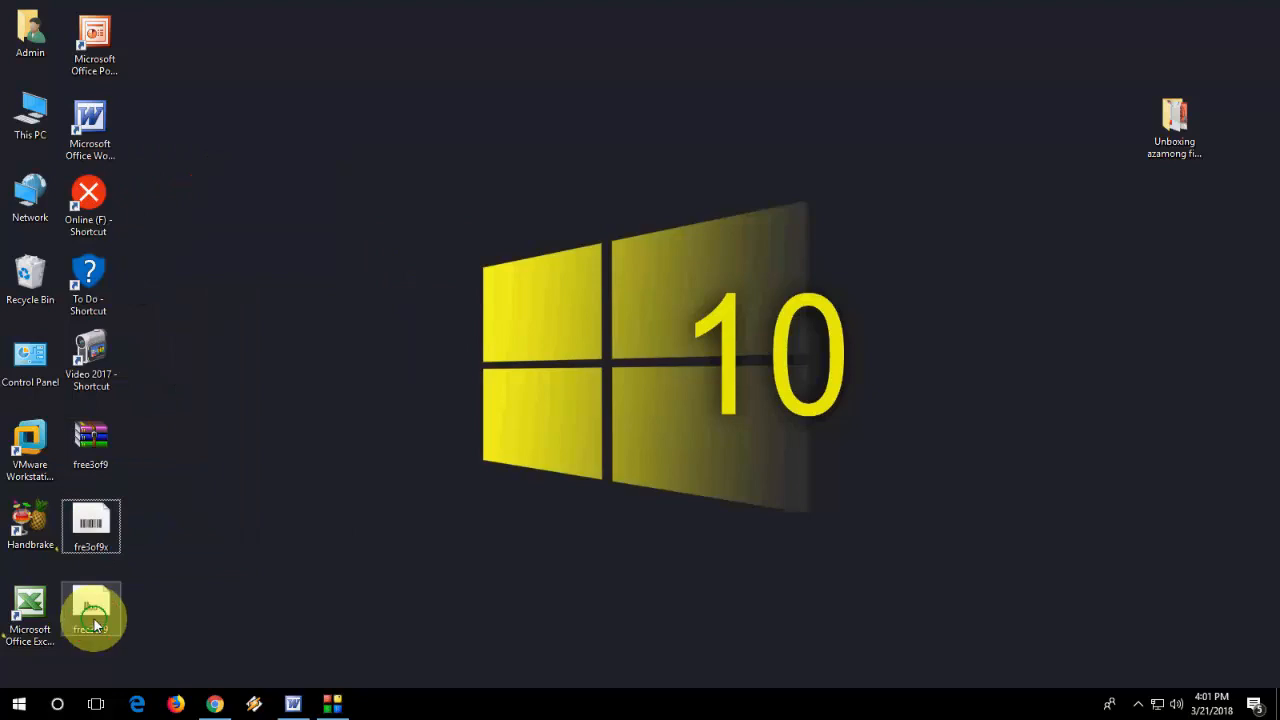
pyautogui.rightClick(92, 616)
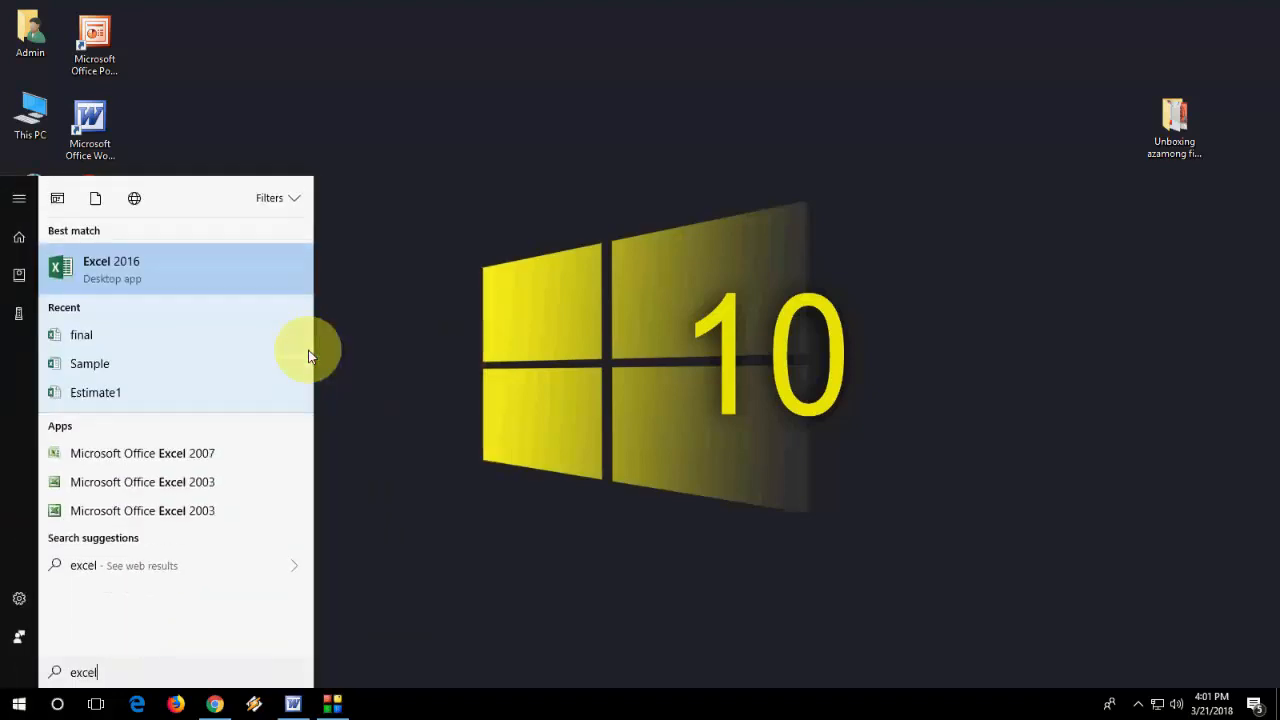
pyautogui.click(112, 268)
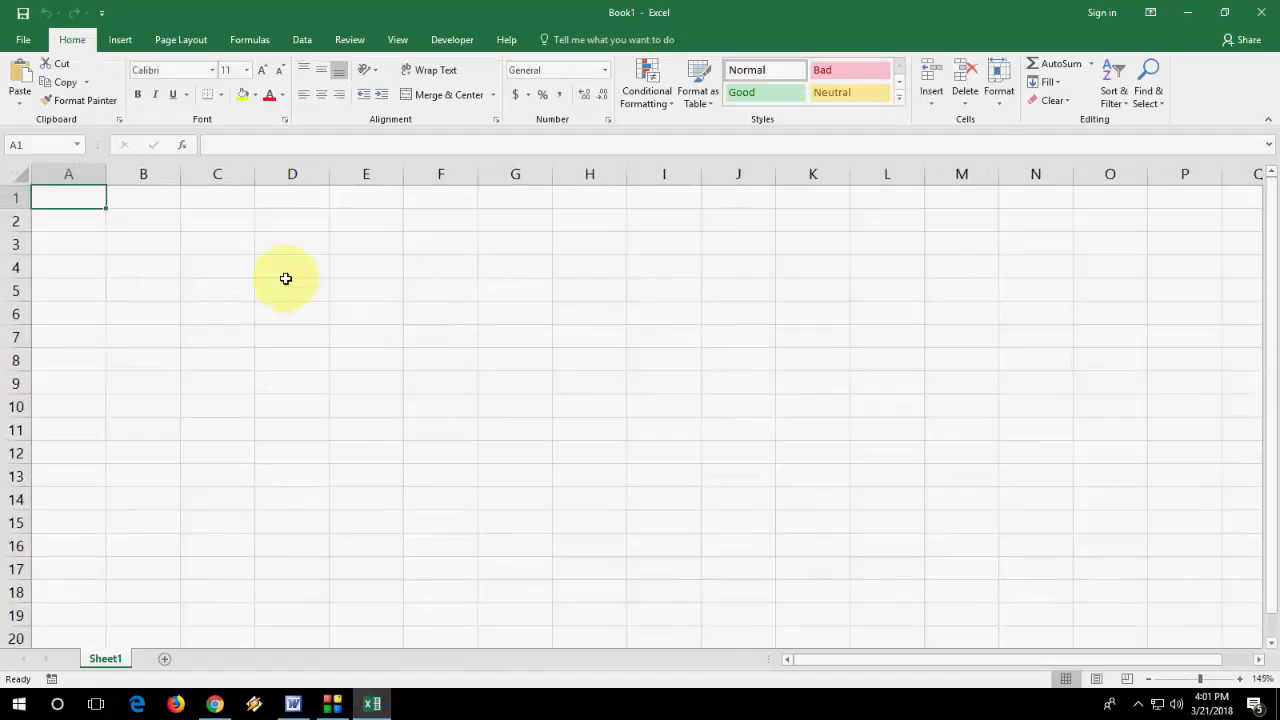
# Enter 7890888 in C4 and set its font to Free 3 of 9 so it shows as a barcode
pyautogui.click(216, 266)
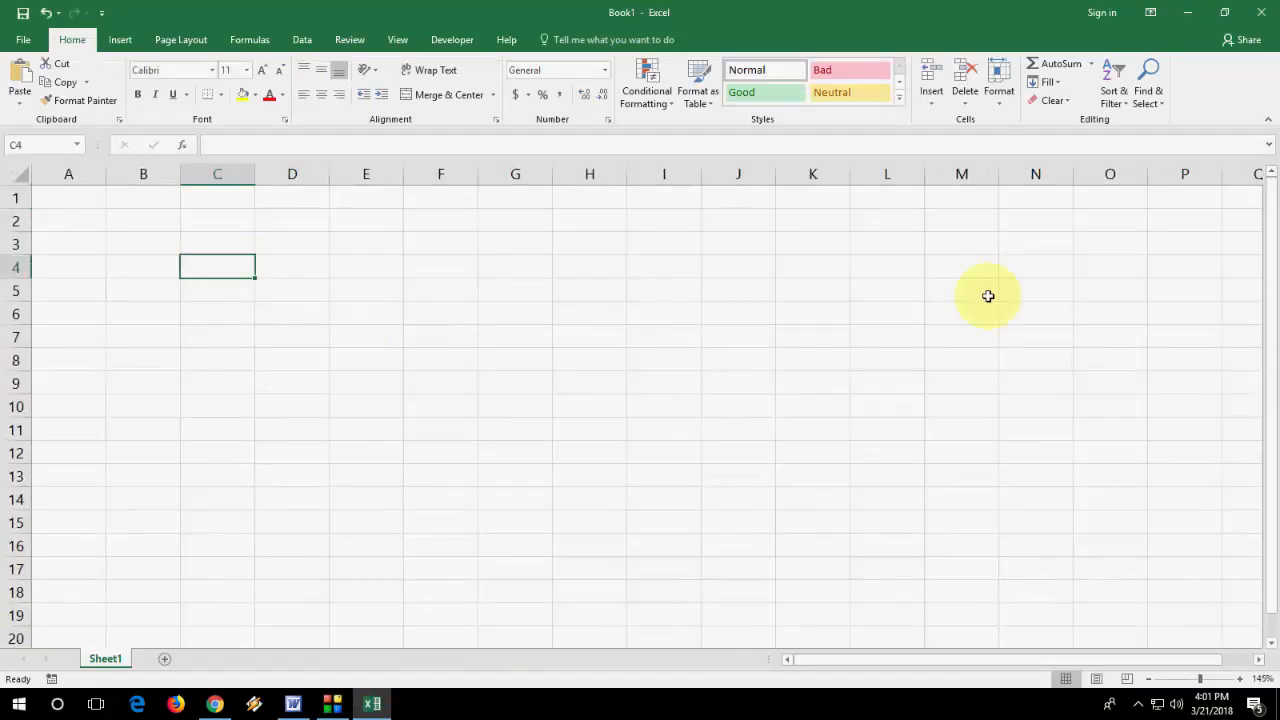
pyautogui.write('7890888')
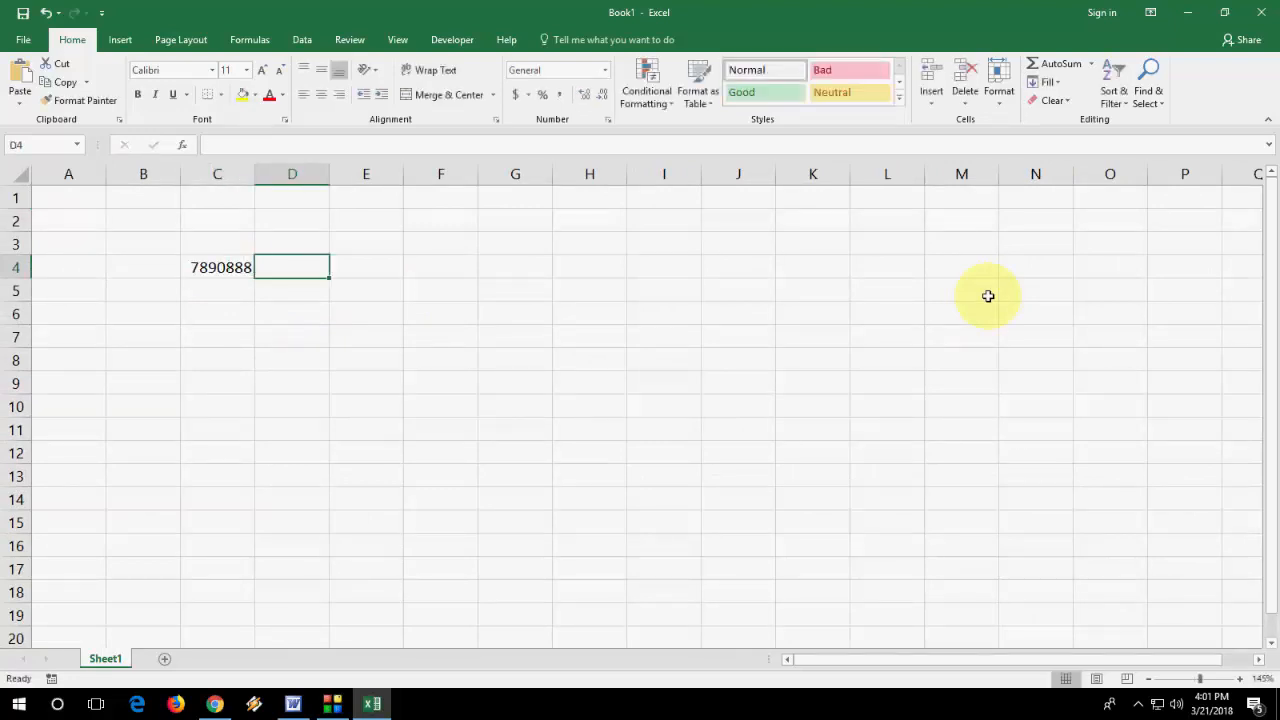
pyautogui.click(216, 268)
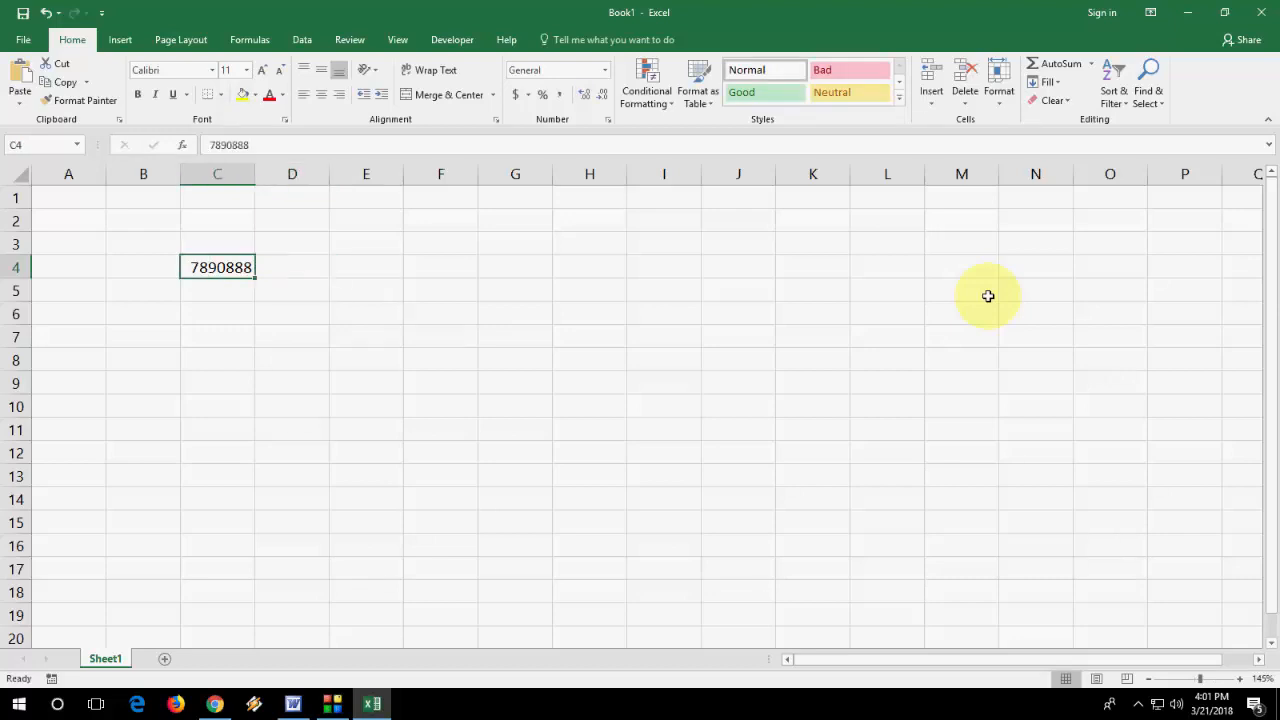
pyautogui.moveTo(270, 300)
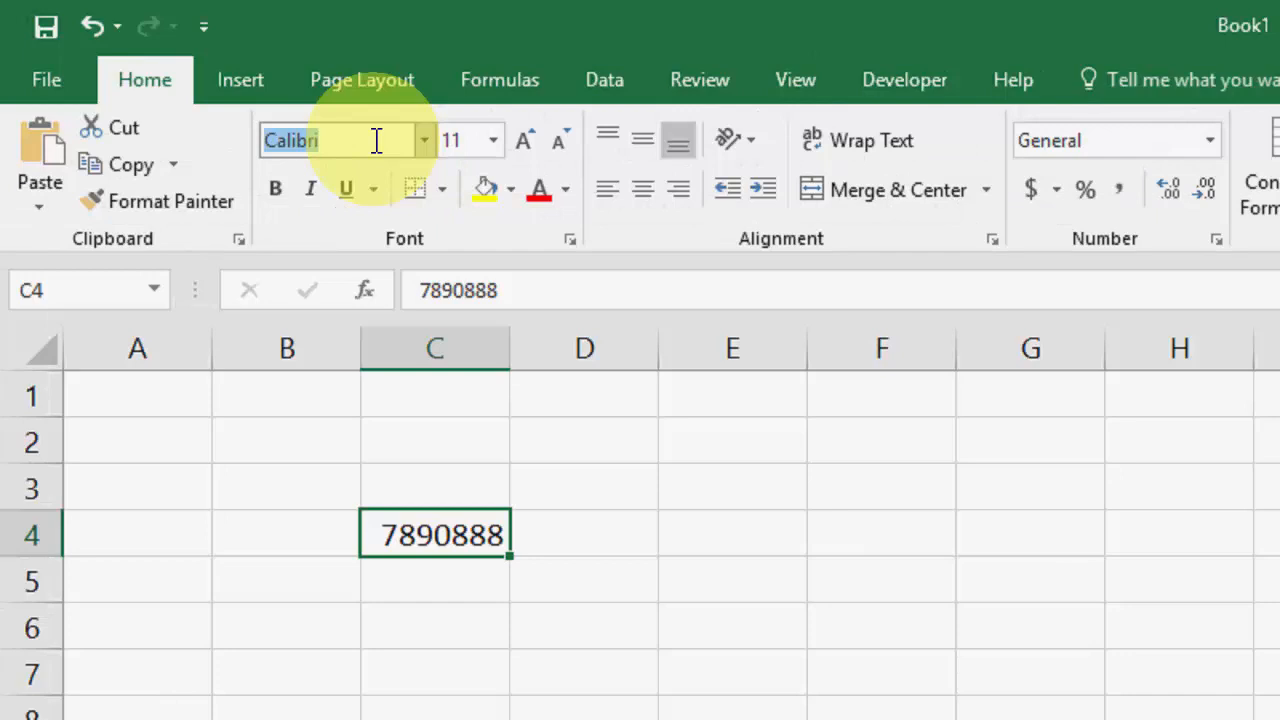
pyautogui.write('Free 3 of 9')
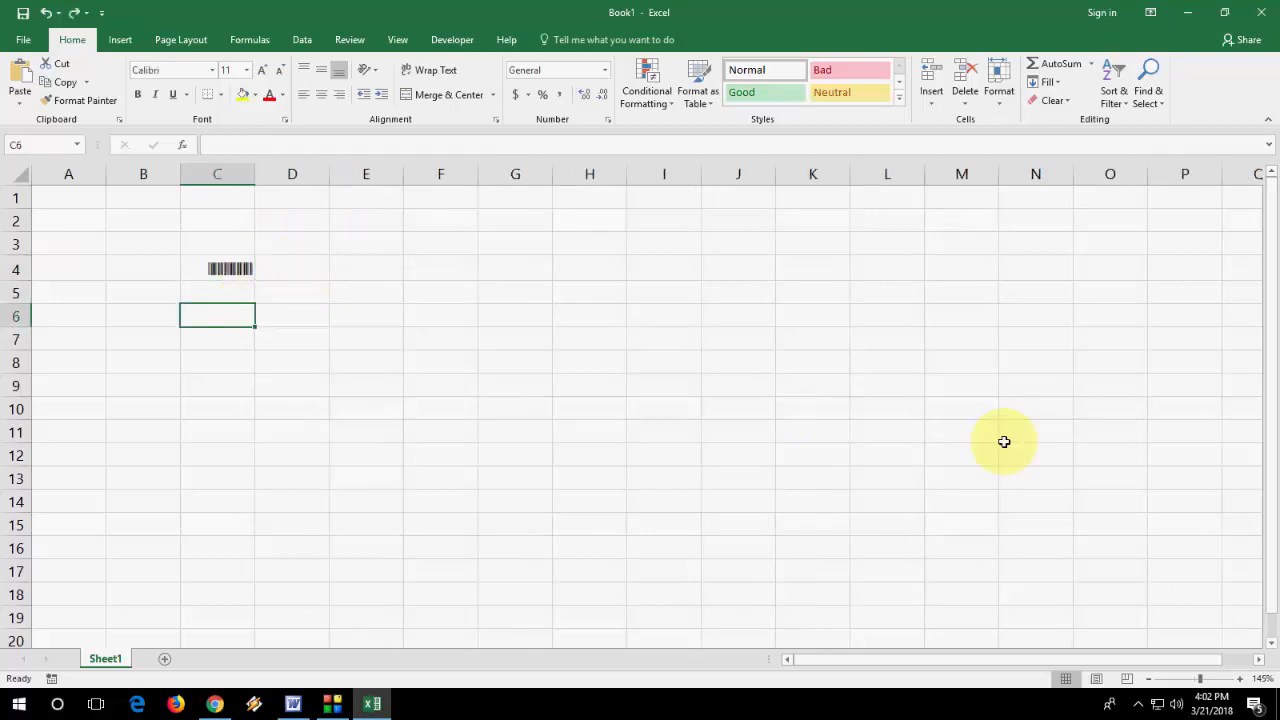
pyautogui.write('7989989989')
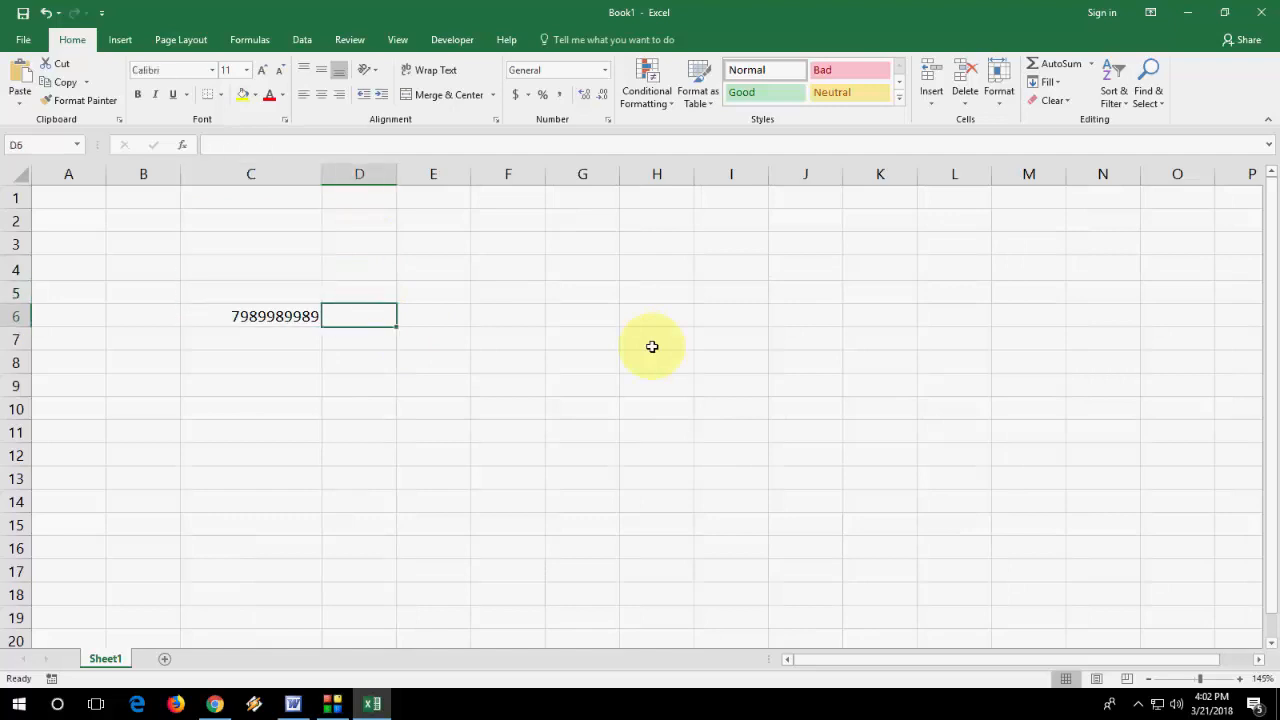
pyautogui.write('=C6')
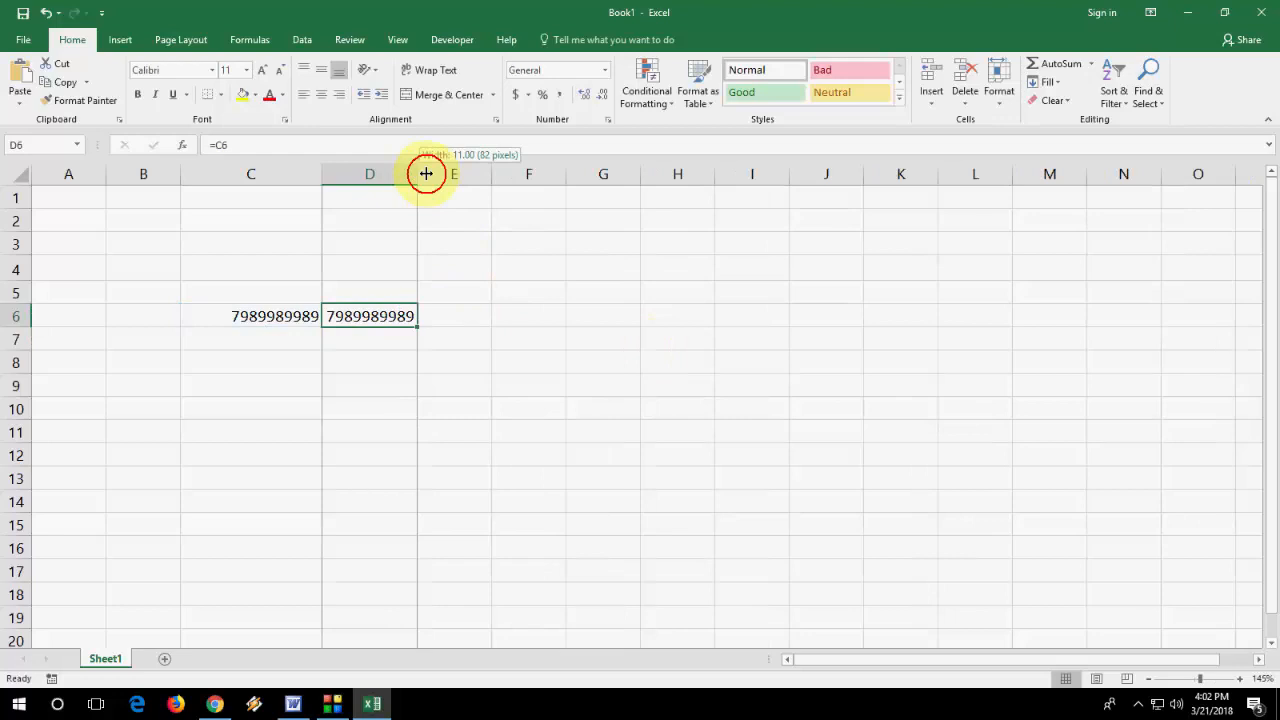
pyautogui.moveTo(420, 174); pyautogui.dragTo(438, 174)
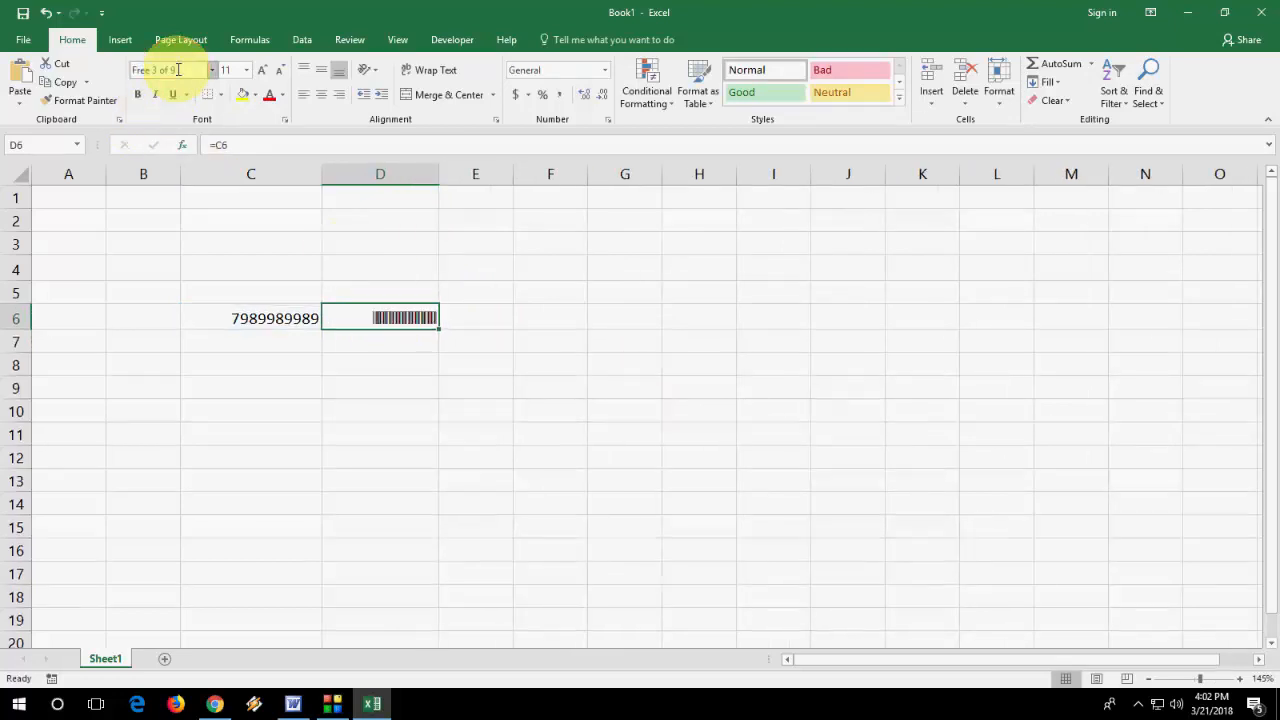
pyautogui.click(250, 318)
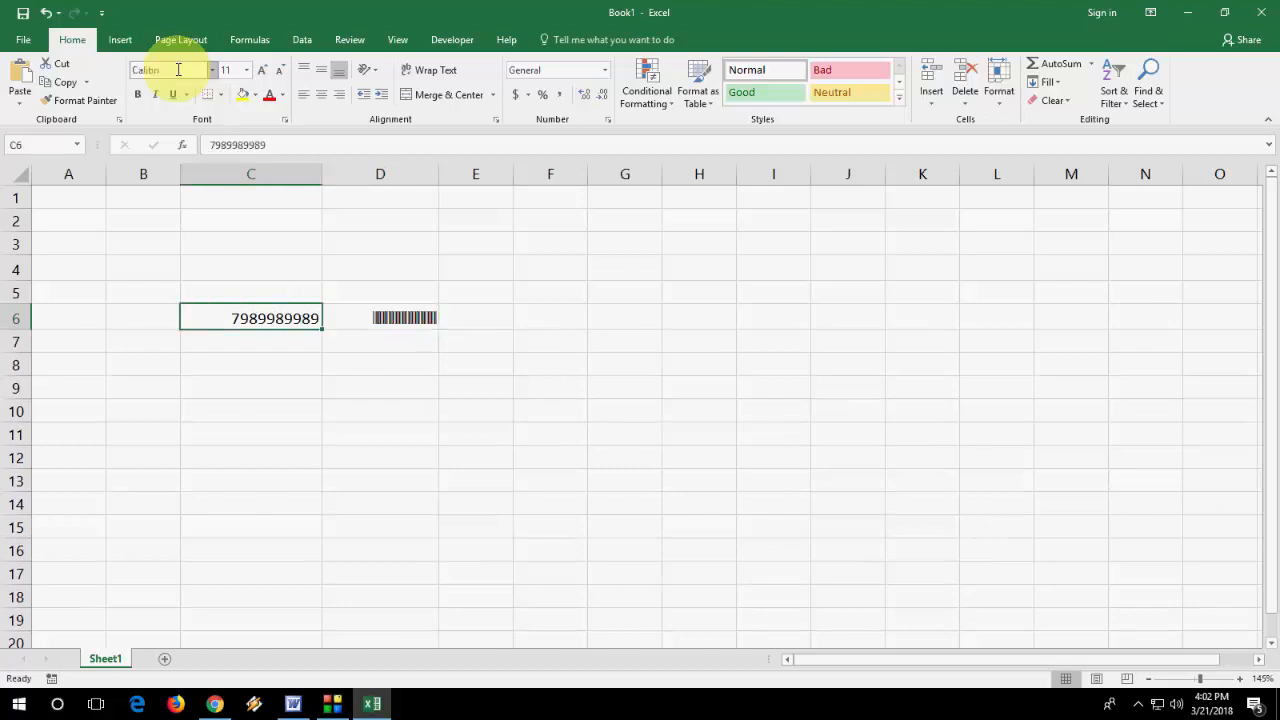
pyautogui.write('8989887878')
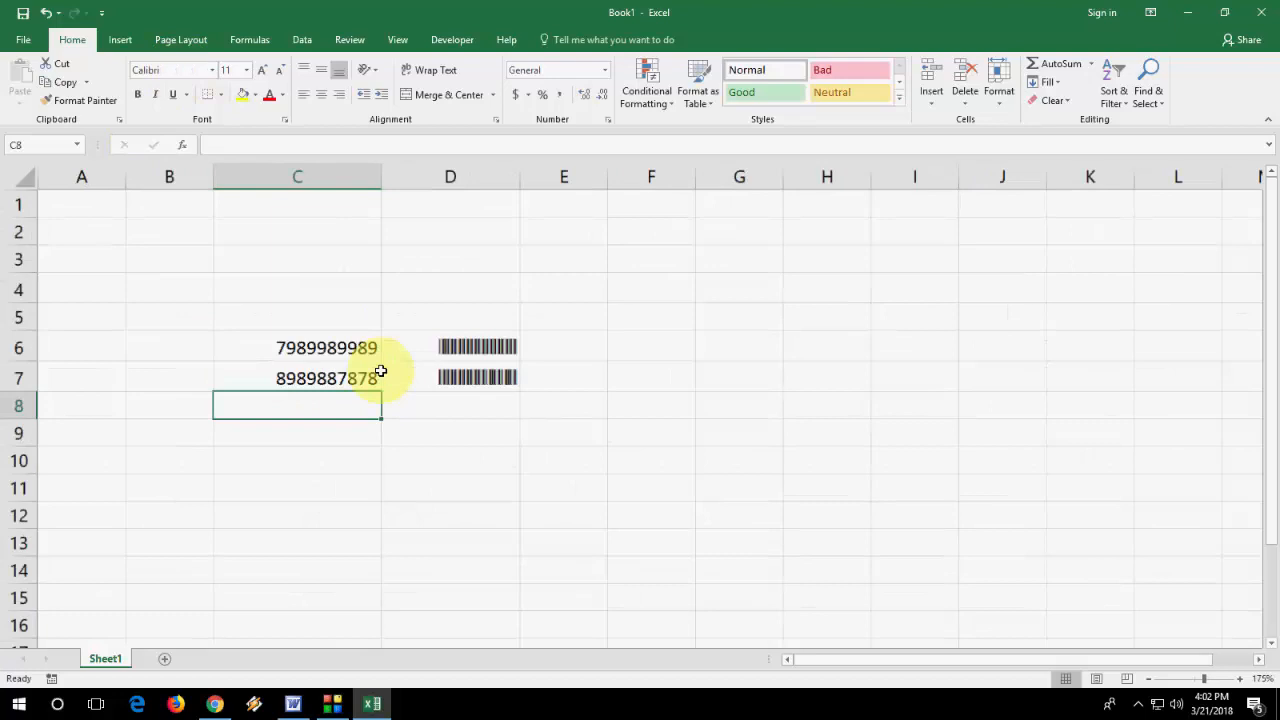
# Enter 778888 in C8 and verify the column D formulas link each barcode to its number
pyautogui.write('9888888')
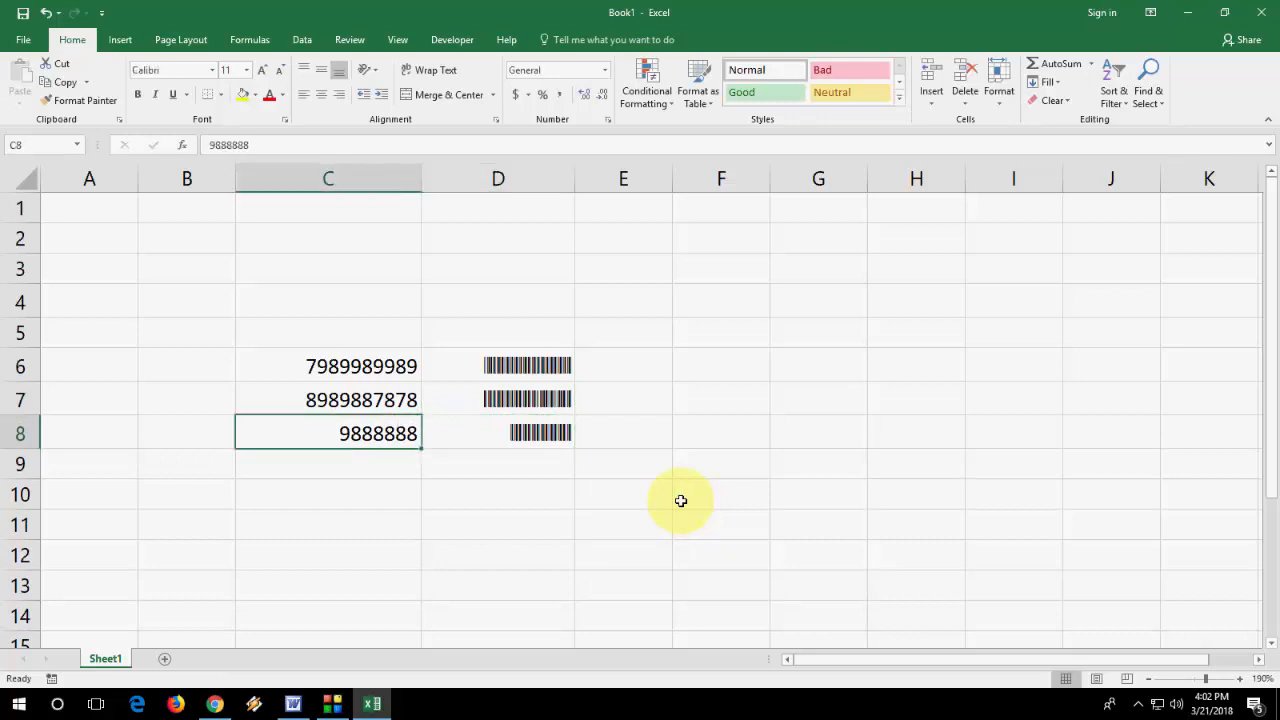
pyautogui.press('Backspace')
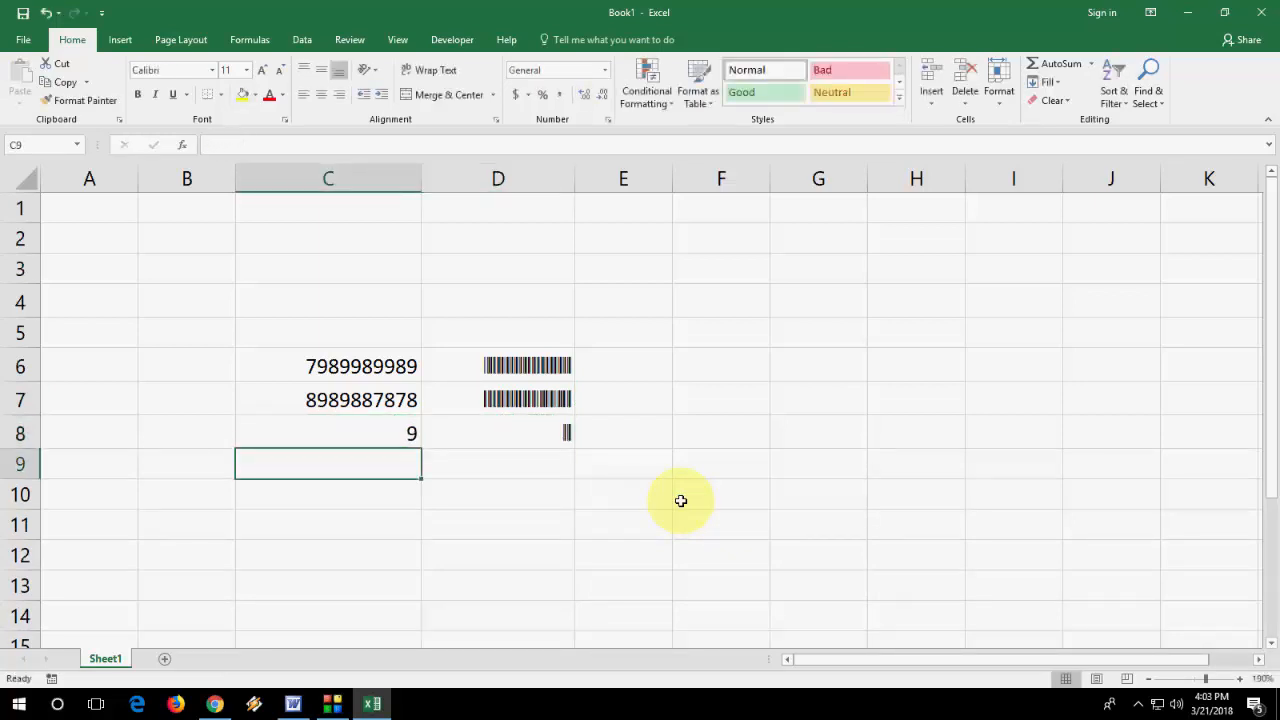
pyautogui.write('778')
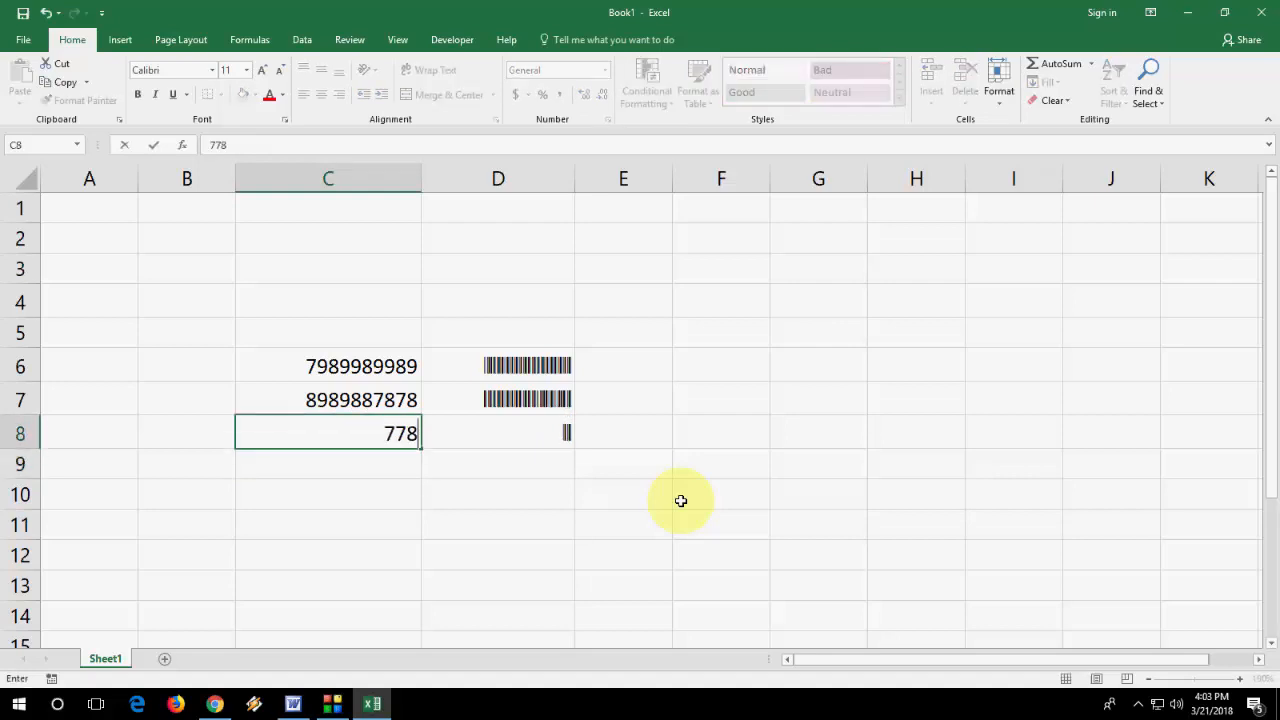
pyautogui.write('888')
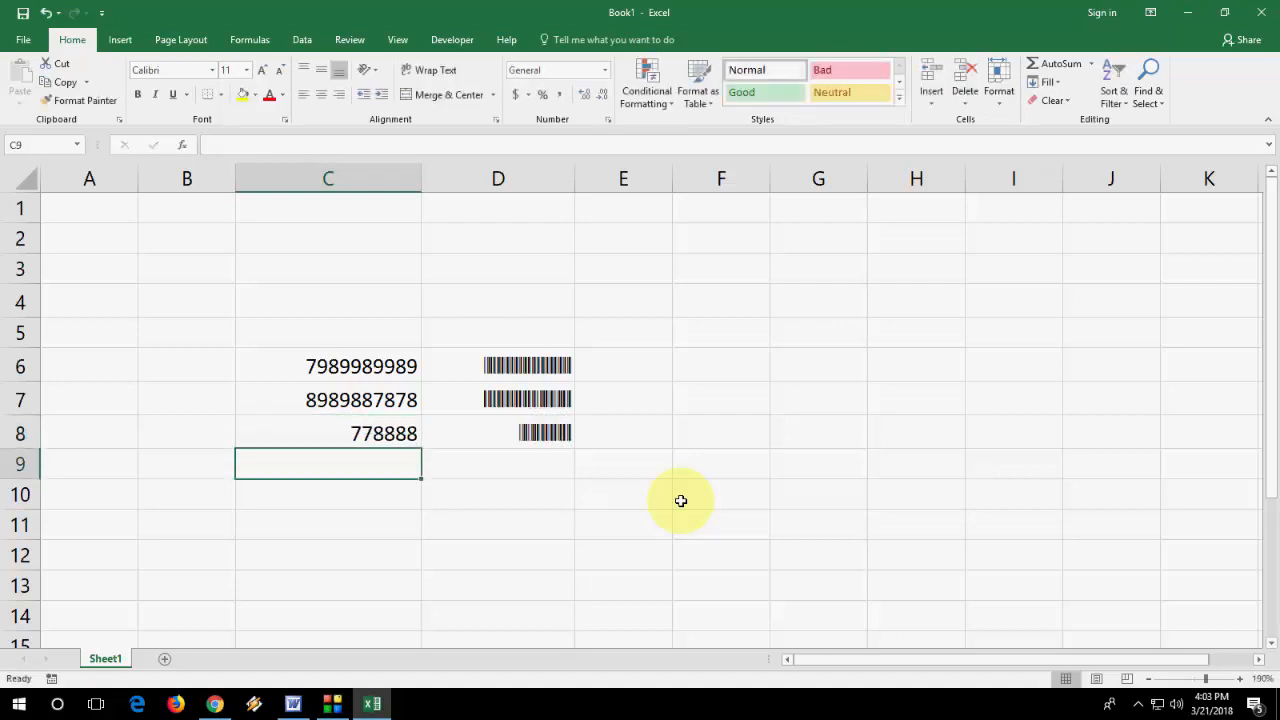
pyautogui.click(328, 400)
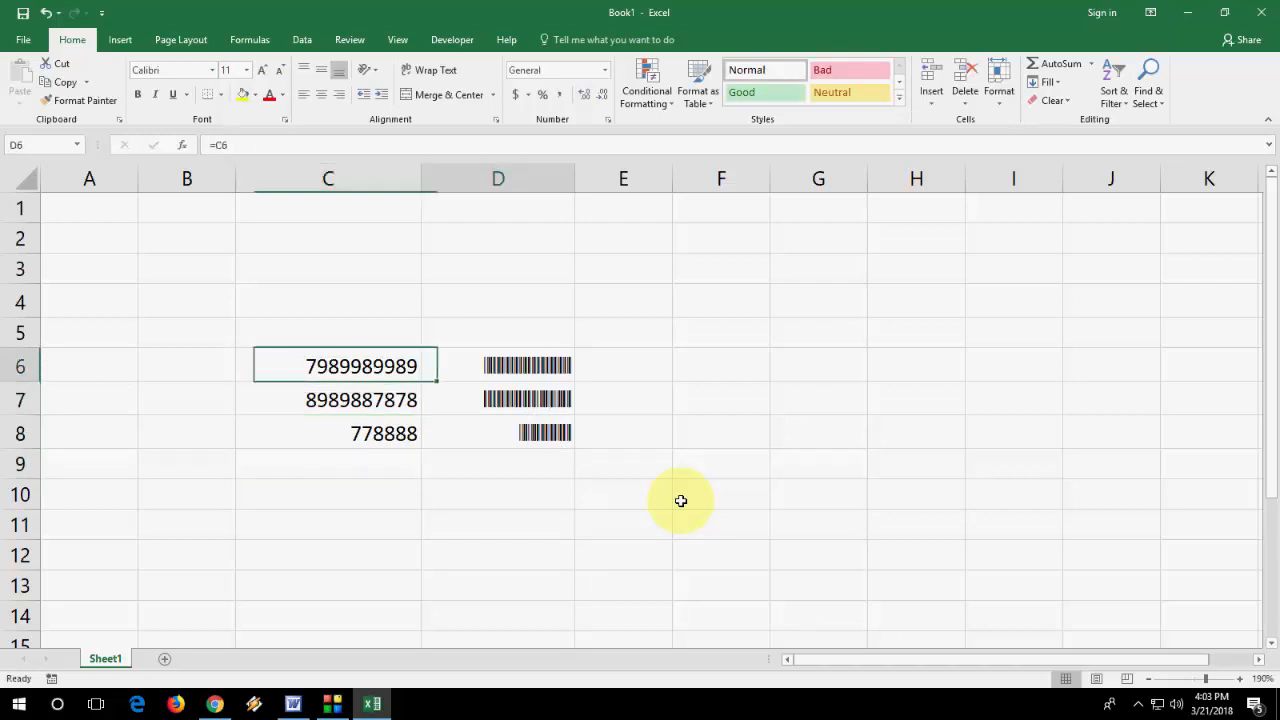
pyautogui.click(328, 400)
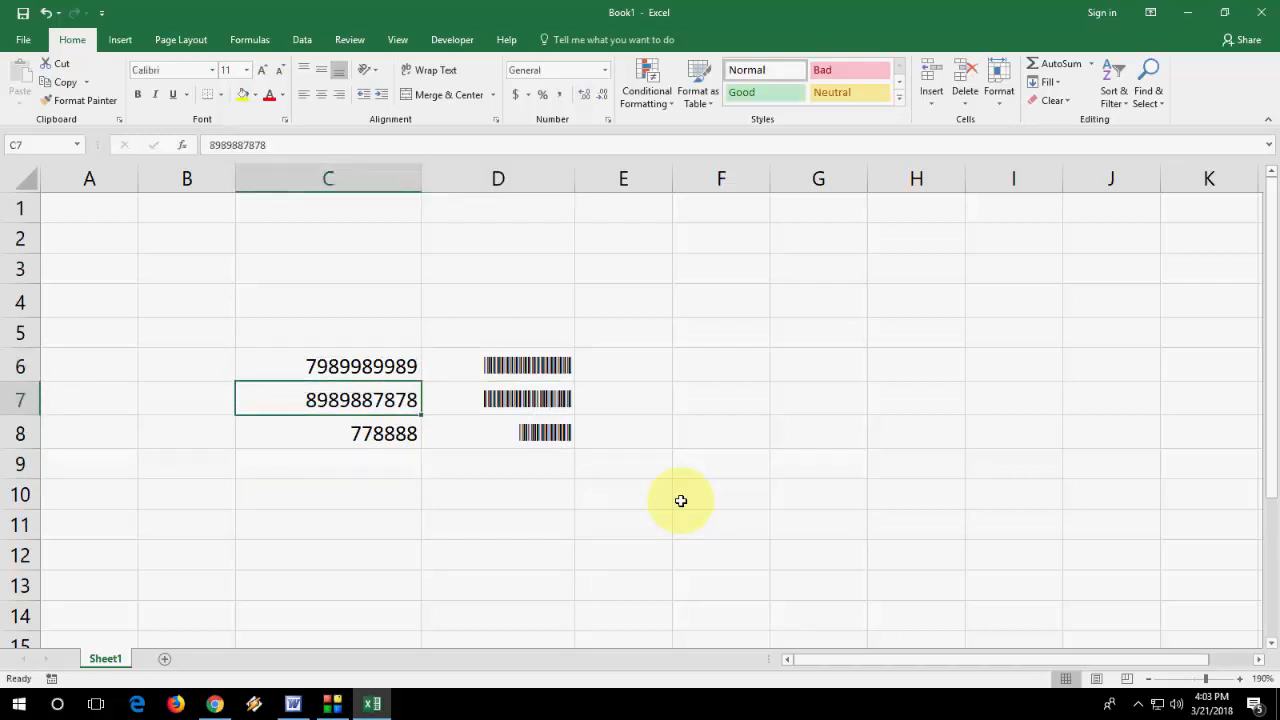